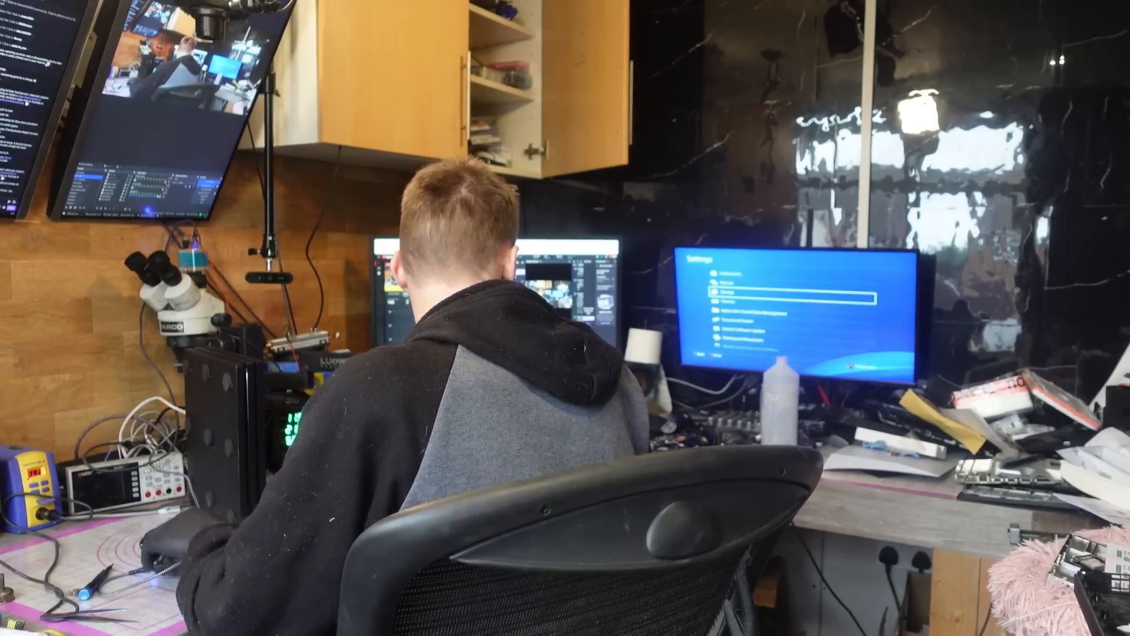
# Step: Open Storage from Settings, back out, and reopen it to check for a USB drive
pyautogui.scroll(-3)
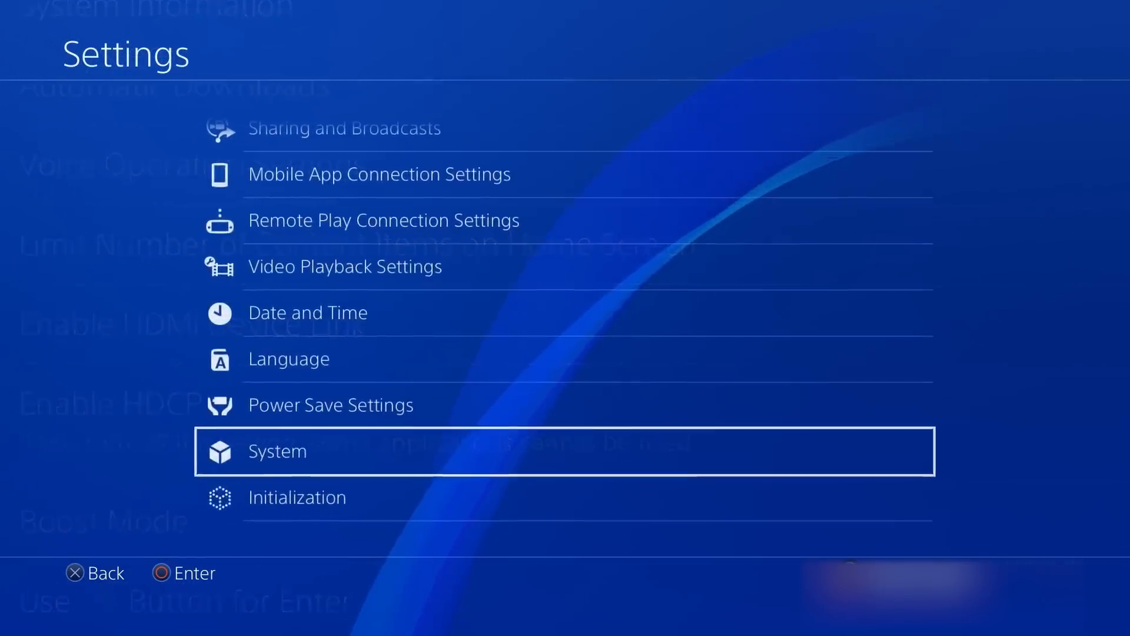
pyautogui.scroll(3)
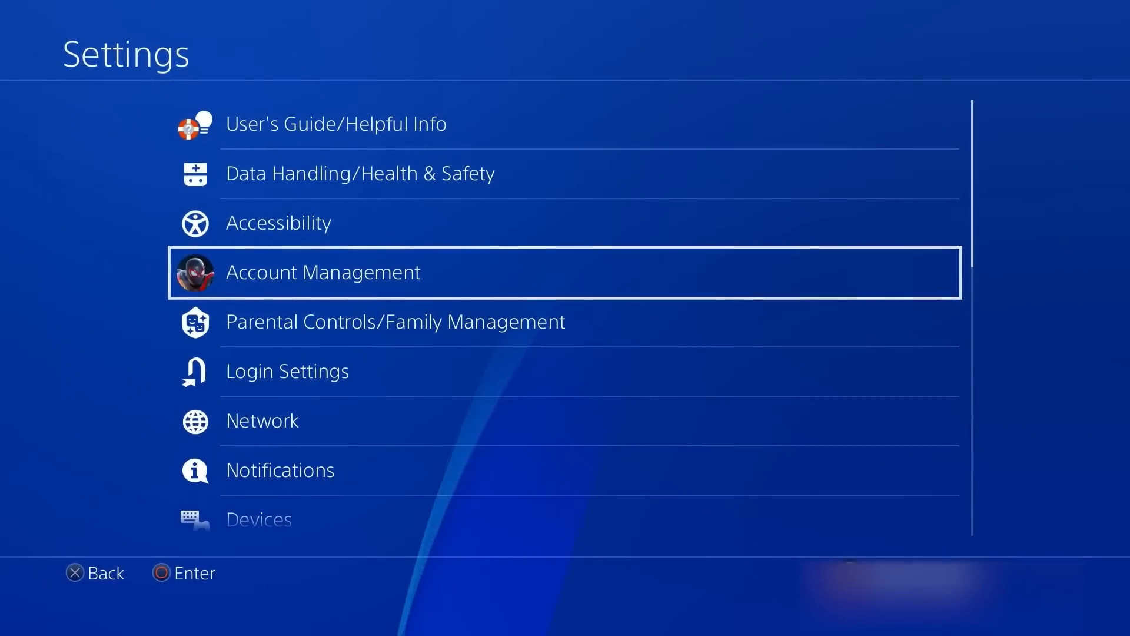
pyautogui.scroll(-3)
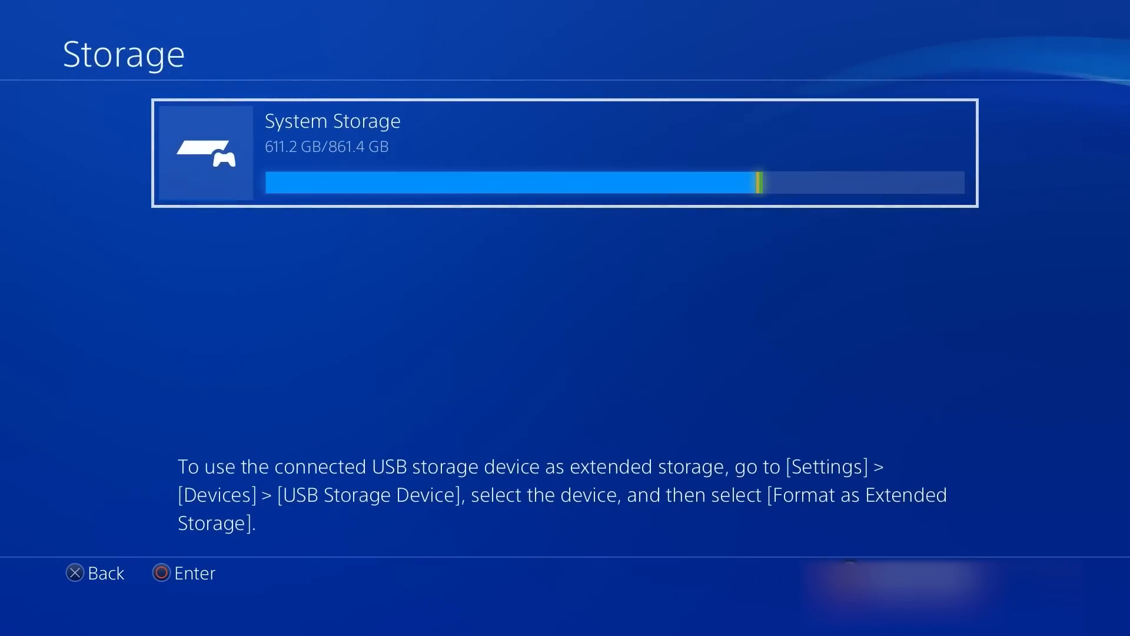
pyautogui.press('Back')
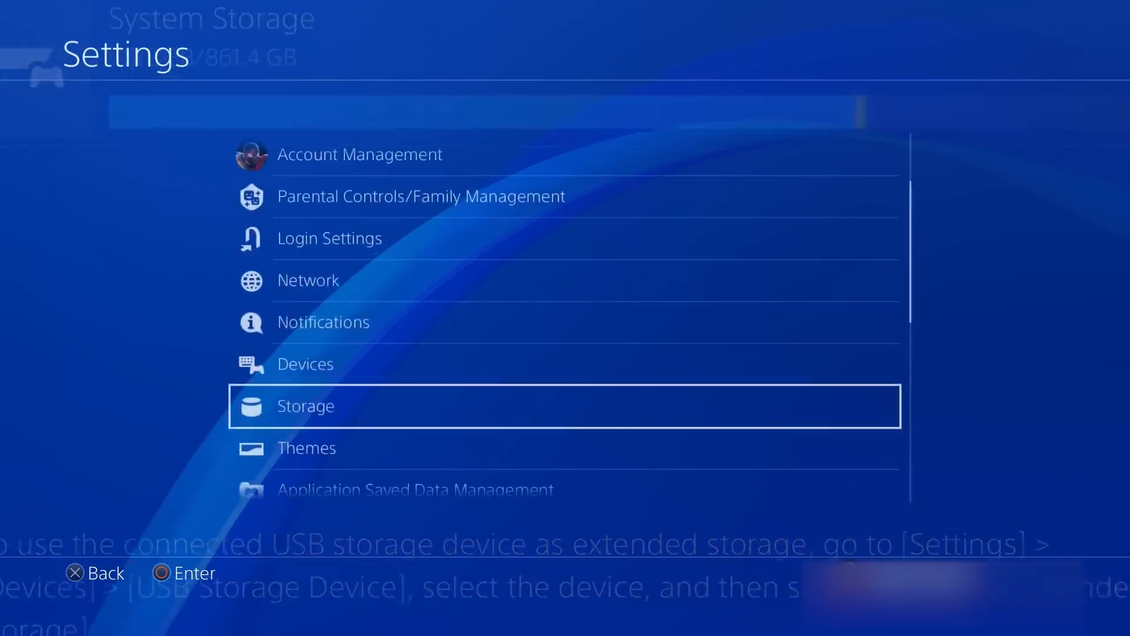
pyautogui.scroll(-3)
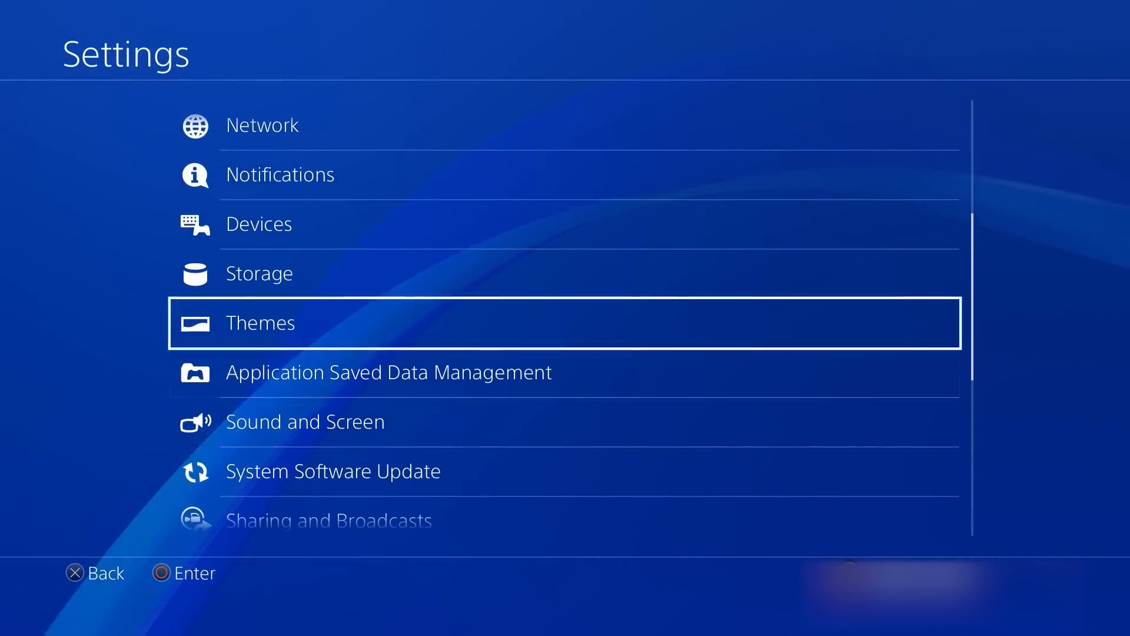
pyautogui.click(258, 272)
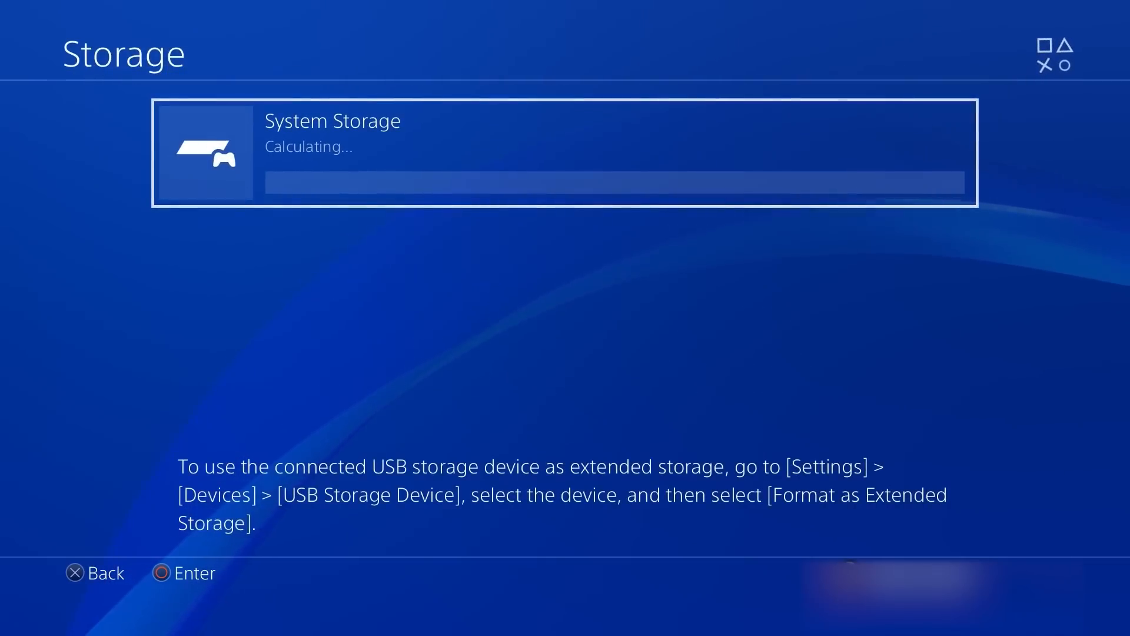